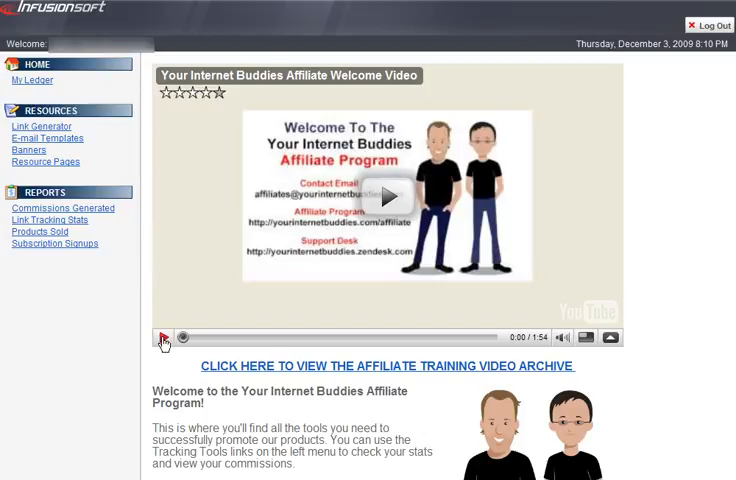
Step: Open the Commissions Generated report showing $197.50 net commissions for November 2009
left_click(64, 208)
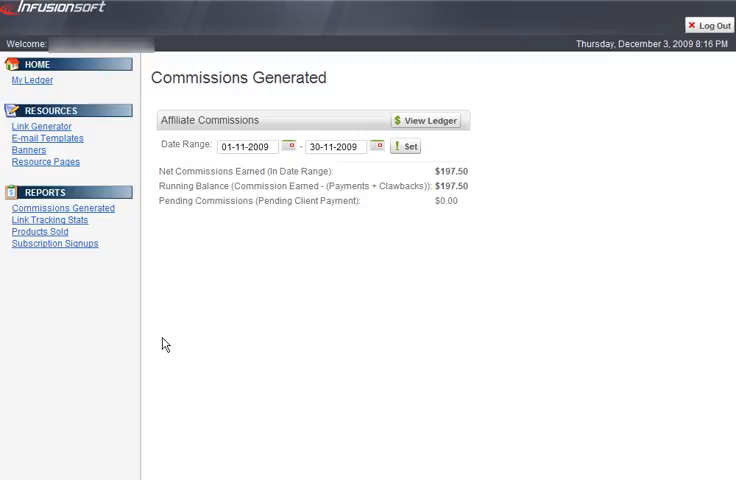
mouse_move(392, 292)
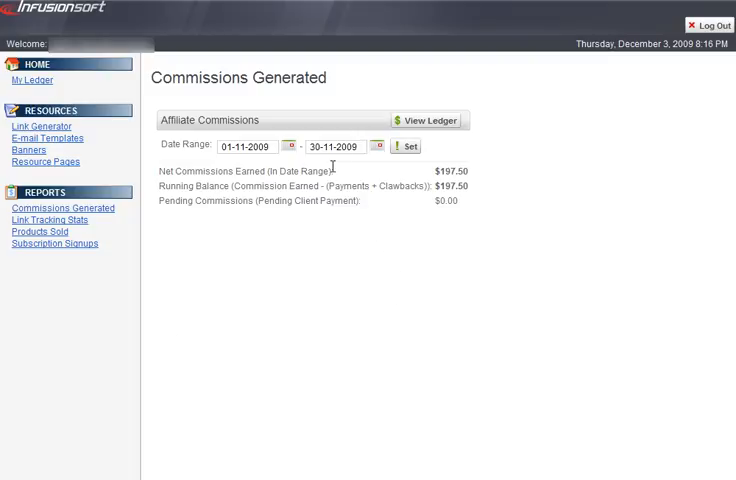
mouse_move(307, 250)
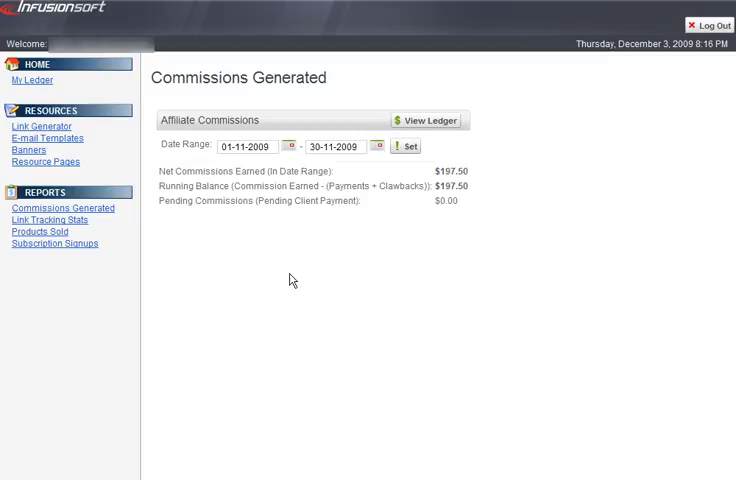
Step: Open the Link Tracking Stats report listing hits, opt-ins and orders per redirect link
left_click(49, 219)
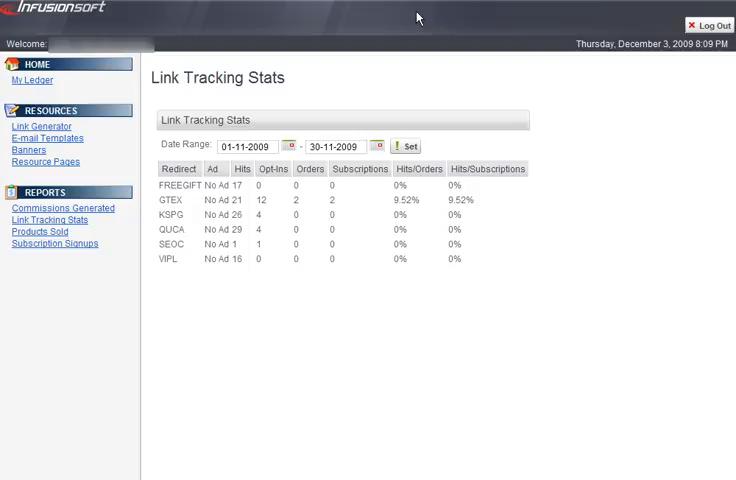
mouse_move(353, 225)
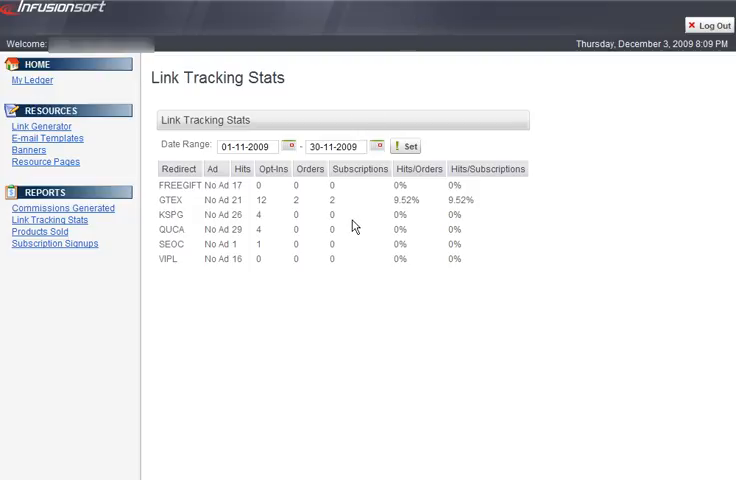
mouse_move(293, 217)
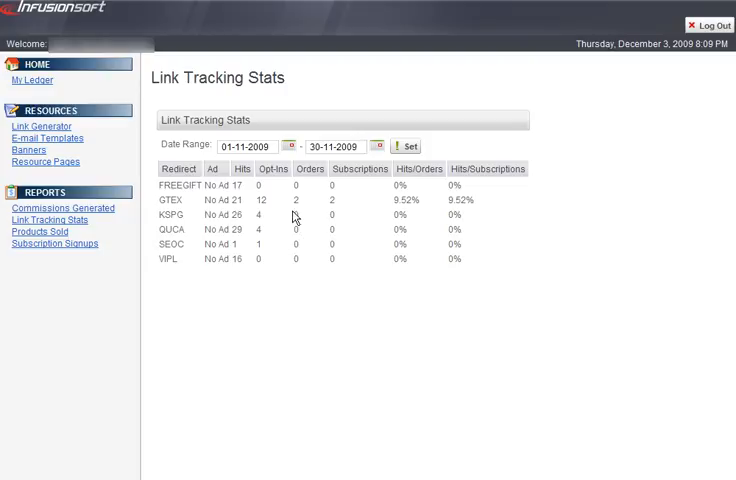
mouse_move(294, 218)
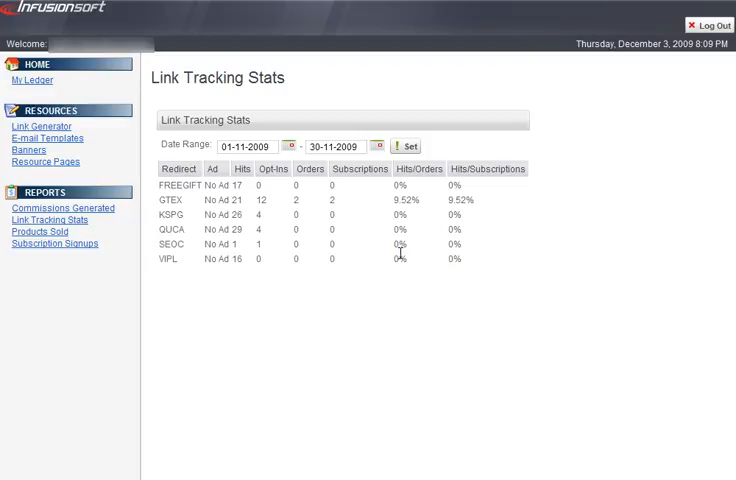
Step: View the Products Sold report, then the Subscription Signups report for November 2009
left_click(38, 231)
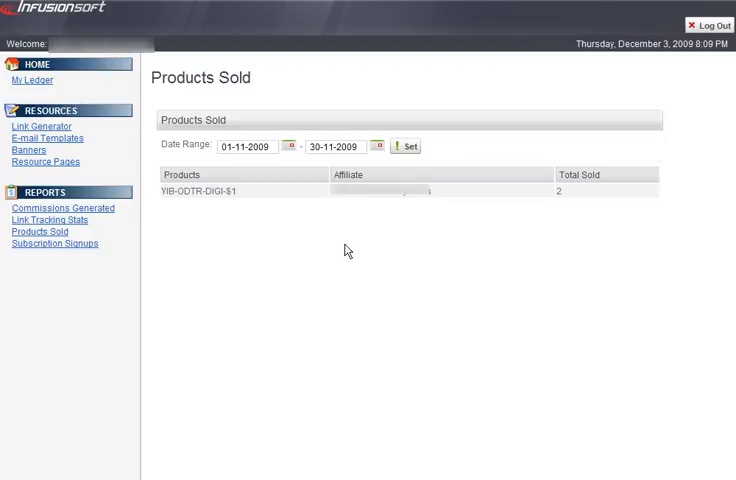
mouse_move(326, 238)
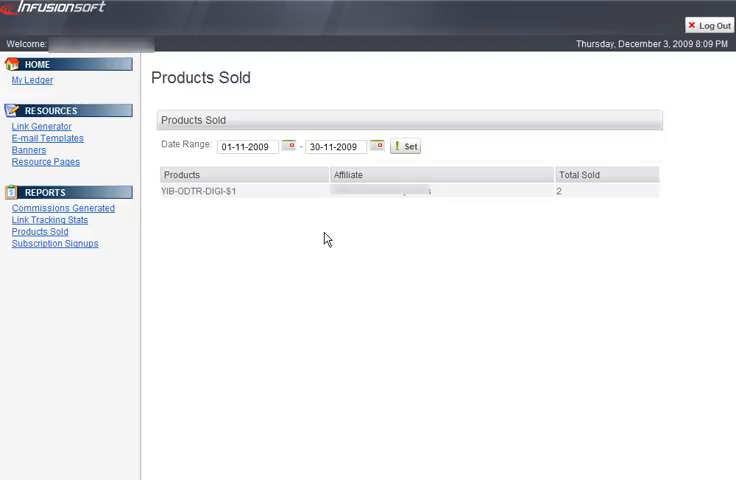
mouse_move(314, 237)
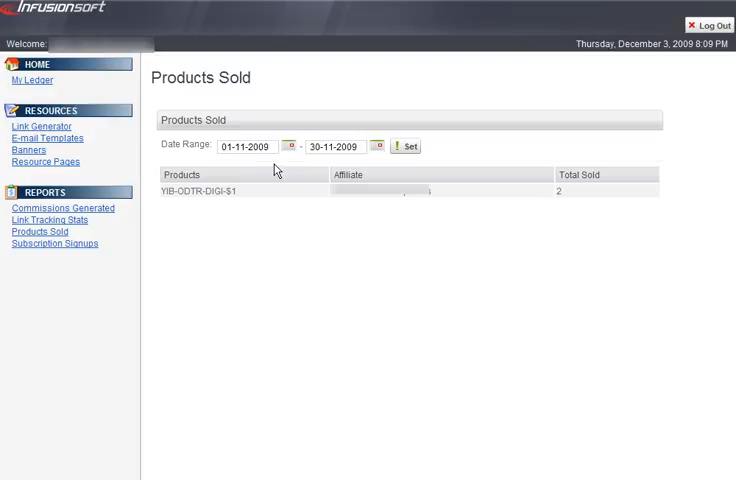
left_click(55, 243)
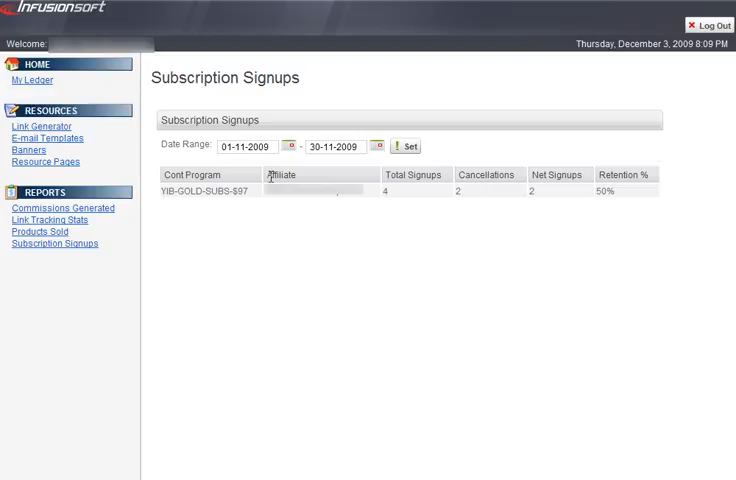